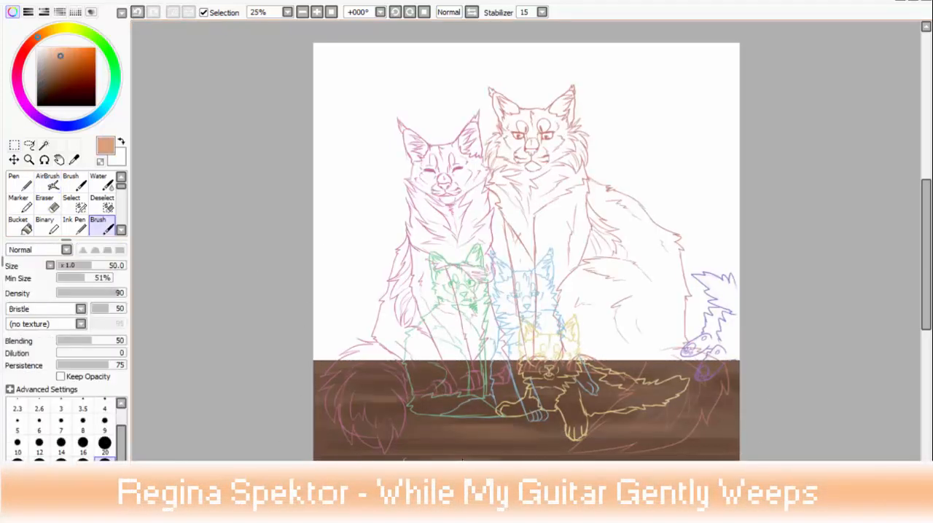
Step: Ink dark-brown lineart with a size 7 brush over the large cat's chest and front legs
click(47, 178)
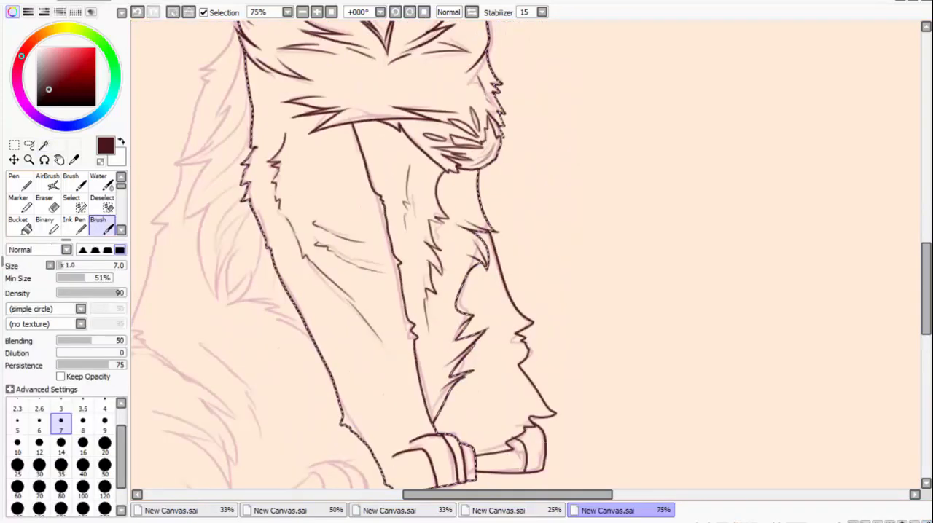
Step: Trace the kitten's ears, face, eyes, mouth and body outline at 150% zoom
click(44, 197)
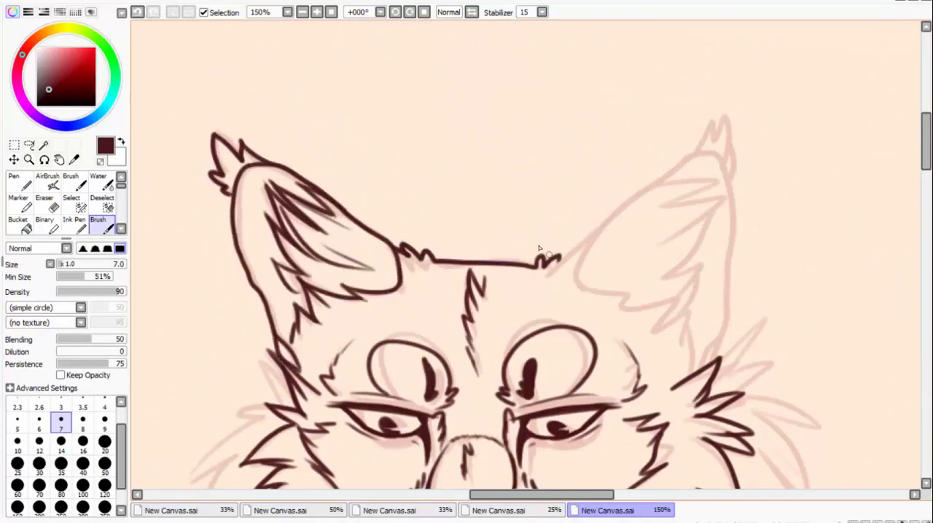
scroll(down, 3)
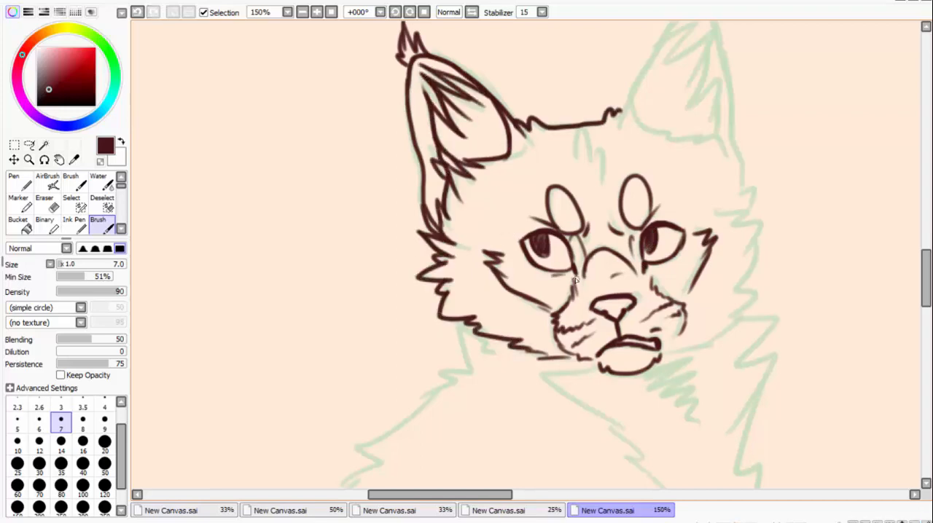
scroll(down, 3)
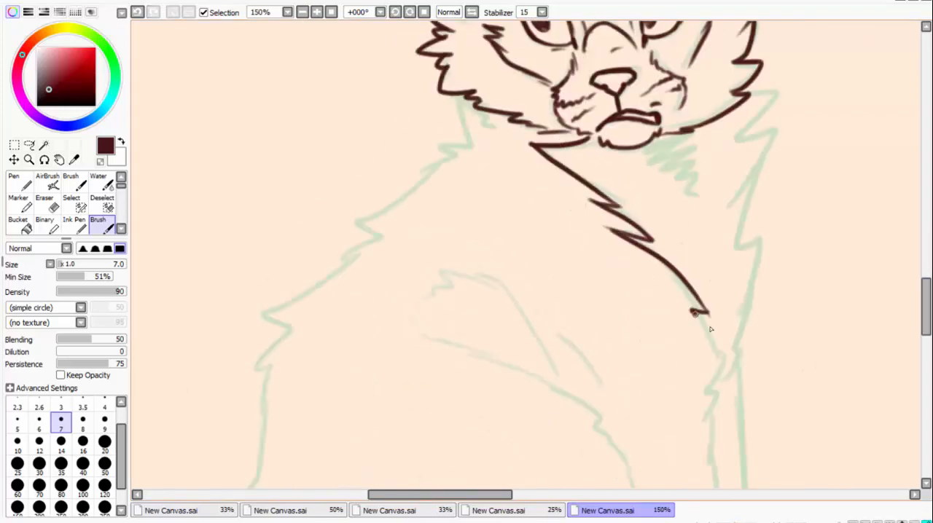
scroll(down, 3)
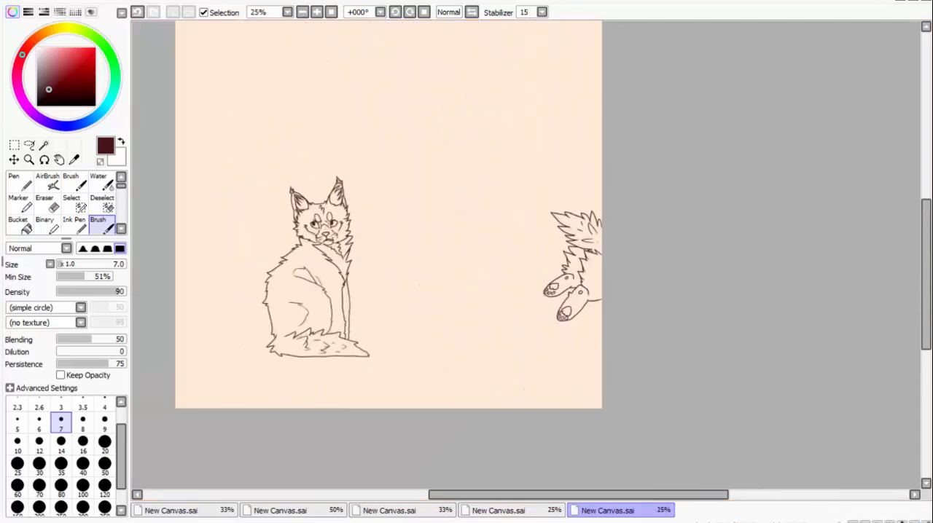
Step: In come back.sai, ink the blue-sketched kitten and paint the ginger cat's fur from its reference
click(607, 510)
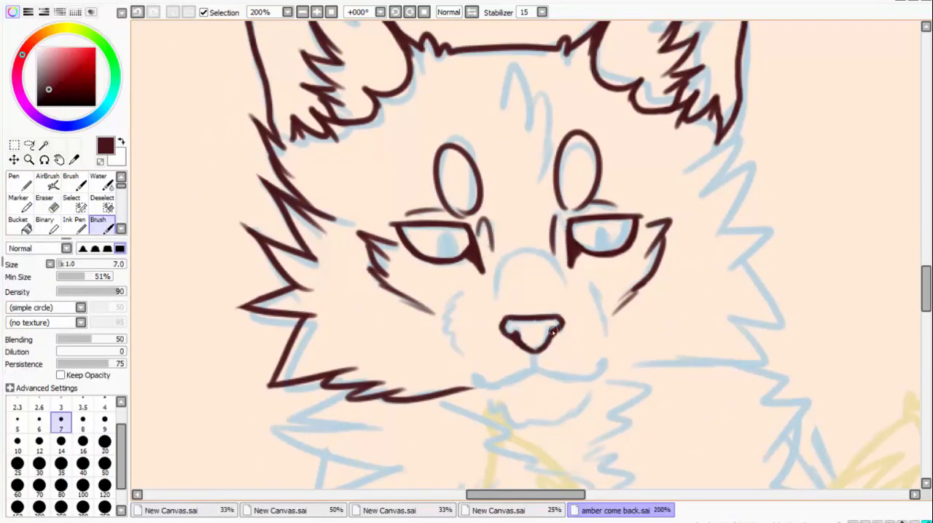
scroll(down, 3)
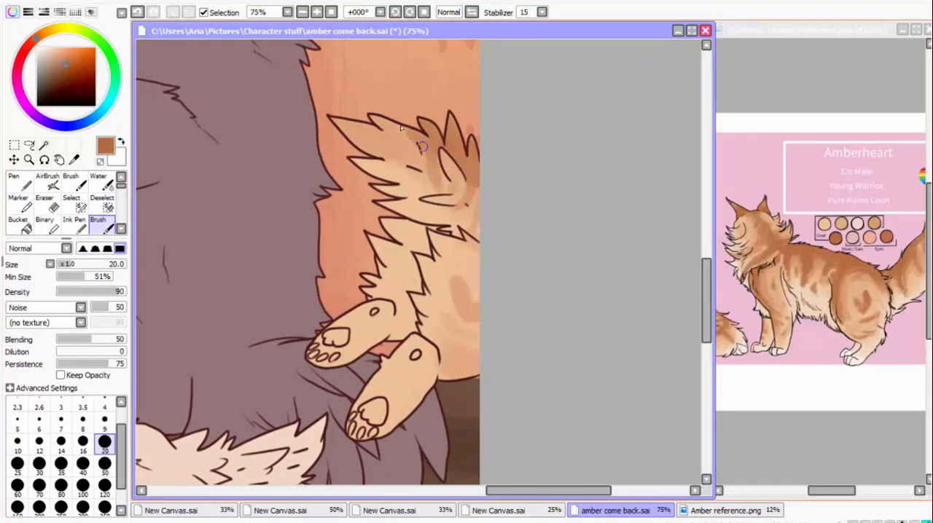
Step: Paint the kitten's pale base fur and grey face markings, plus the patterned wall and floor
click(73, 209)
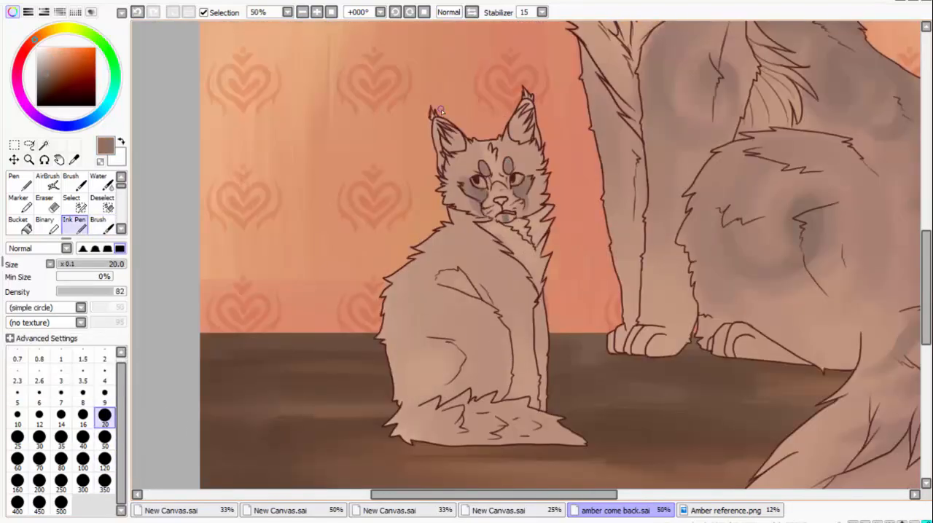
Step: Colour the kittens' fur and blue eyes, then zoom out to 25% to view the whole canvas
click(98, 211)
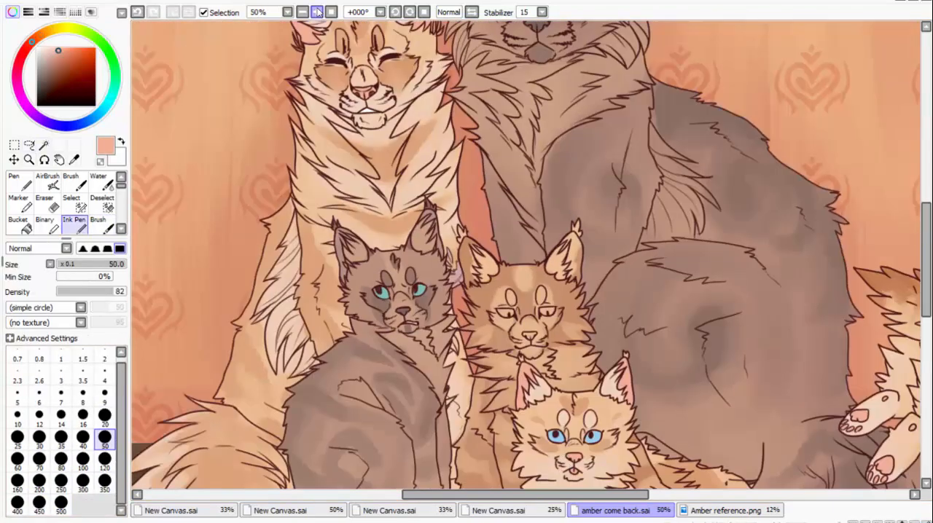
click(303, 12)
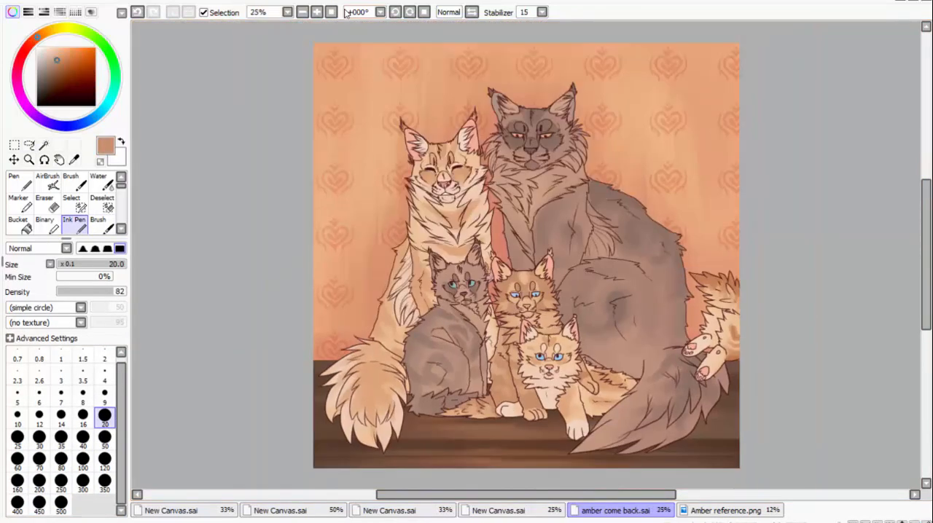
Step: Draw pale cream size 9 Ink Pen highlights on the adult cats' fur and whiskers, then zoom out
click(17, 208)
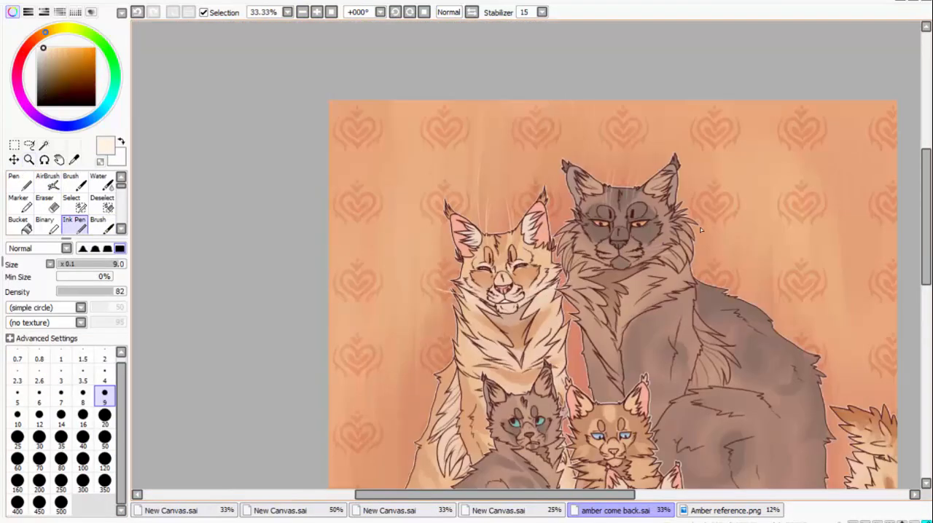
click(317, 12)
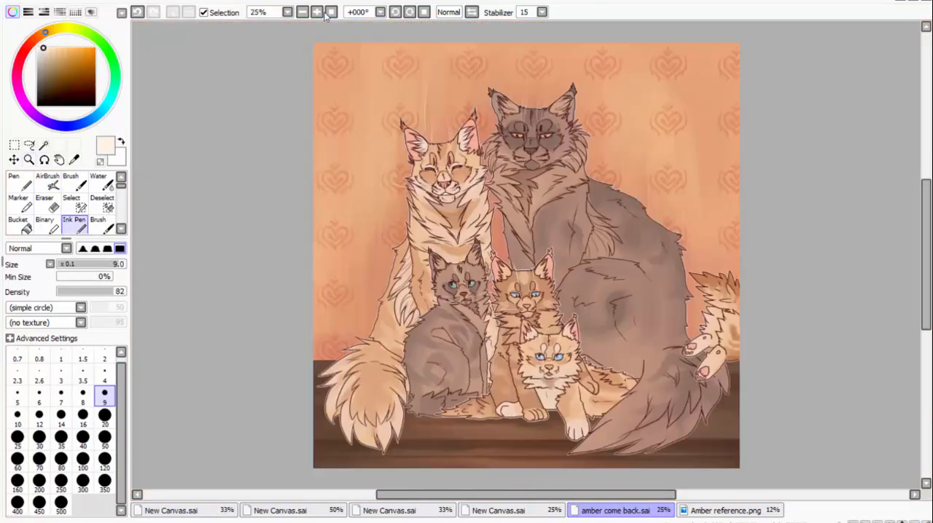